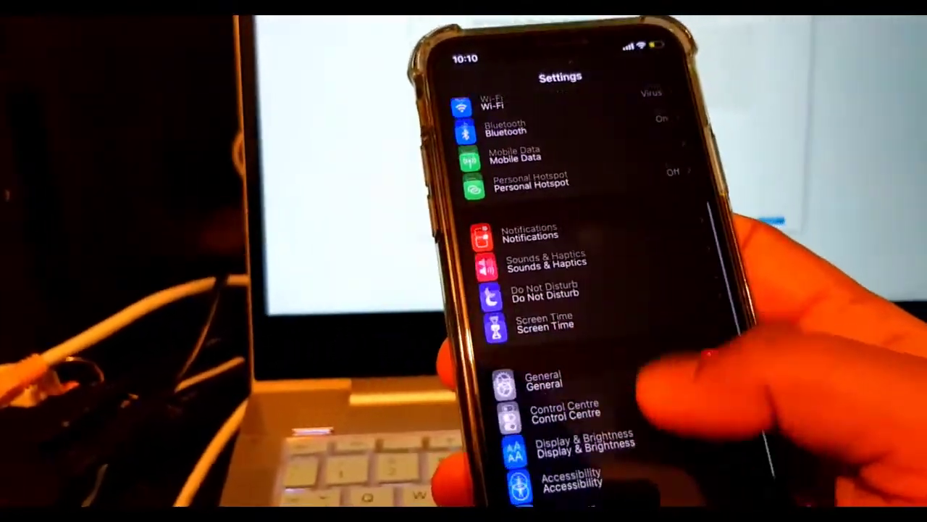
# - Open the Control Centre settings from the main Settings list
pyautogui.click(562, 413)
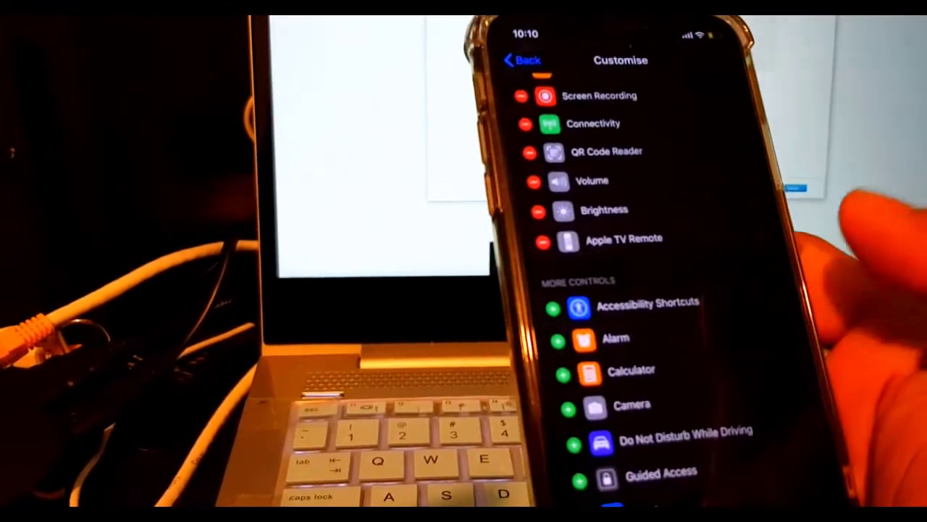
# - Scroll the Customise list to confirm Apple TV Remote is in the Include set
pyautogui.scroll(3)
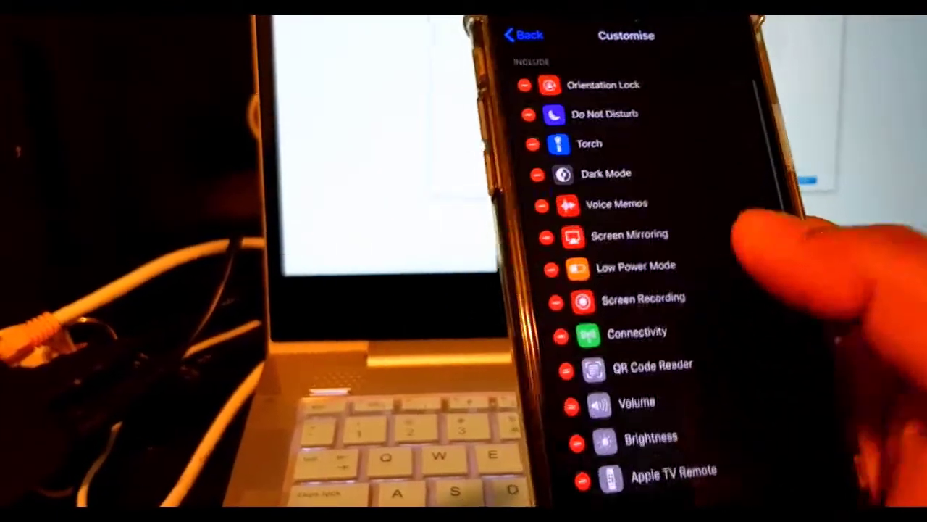